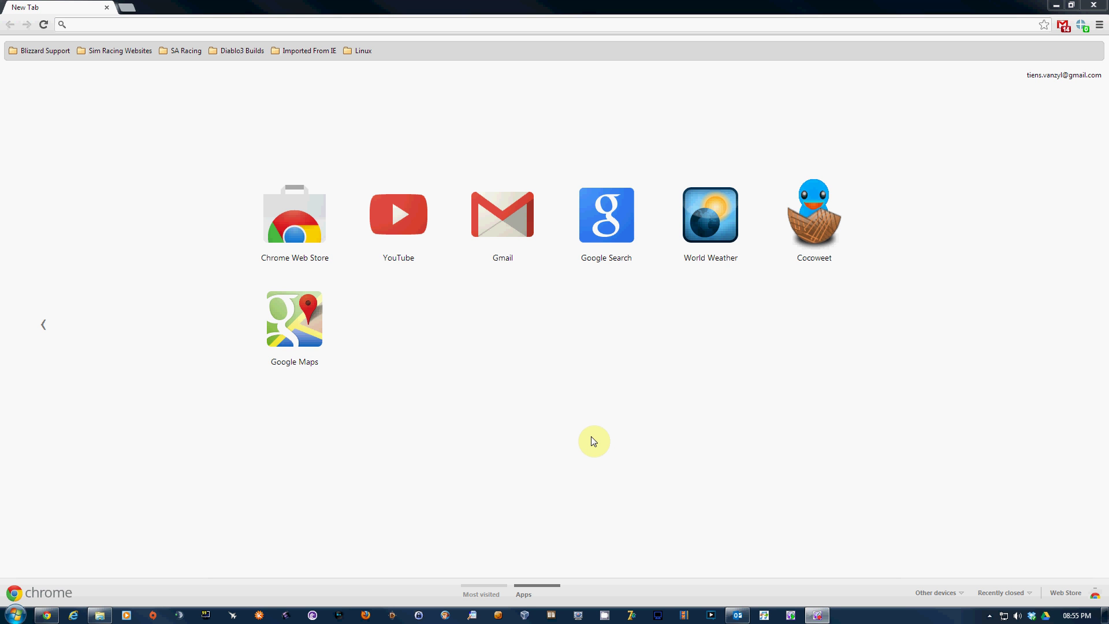
pyautogui.moveTo(707, 542)
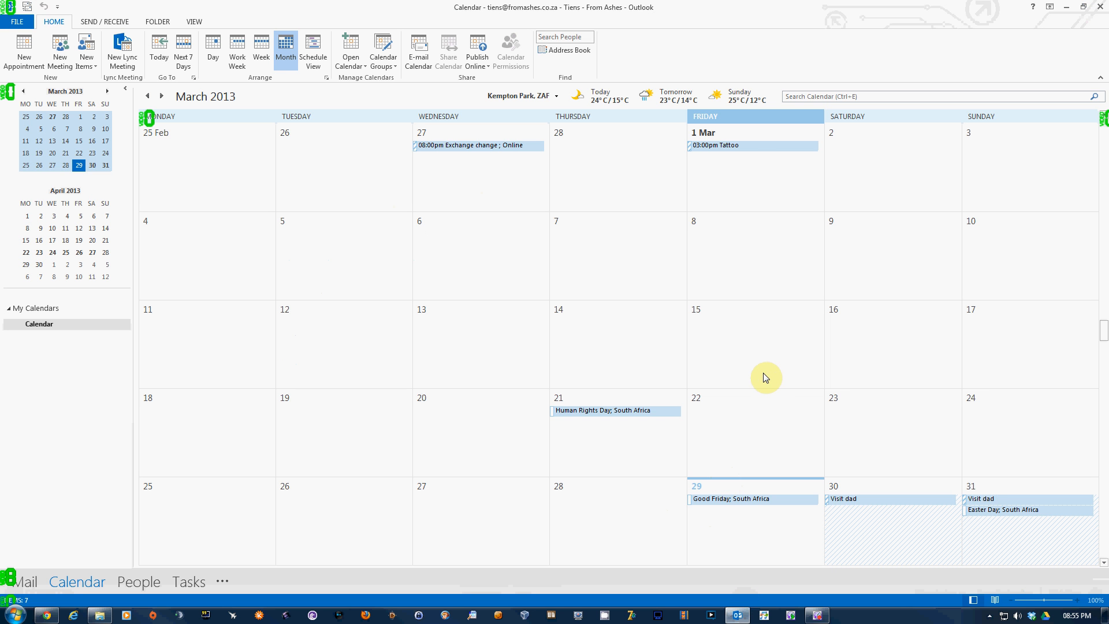
pyautogui.moveTo(500, 110)
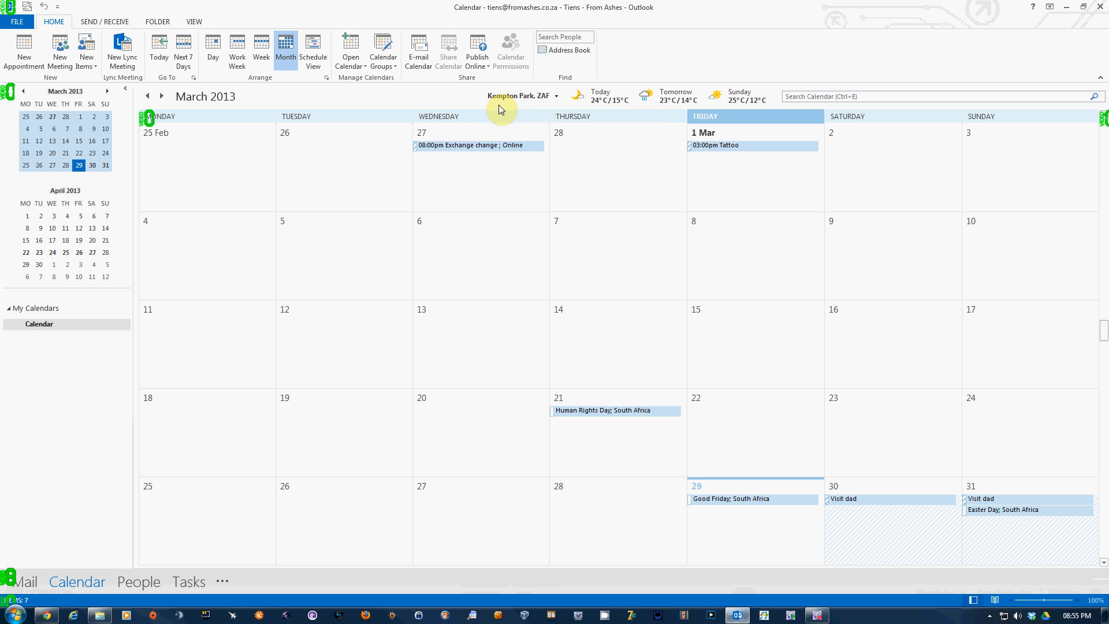
pyautogui.moveTo(516, 100)
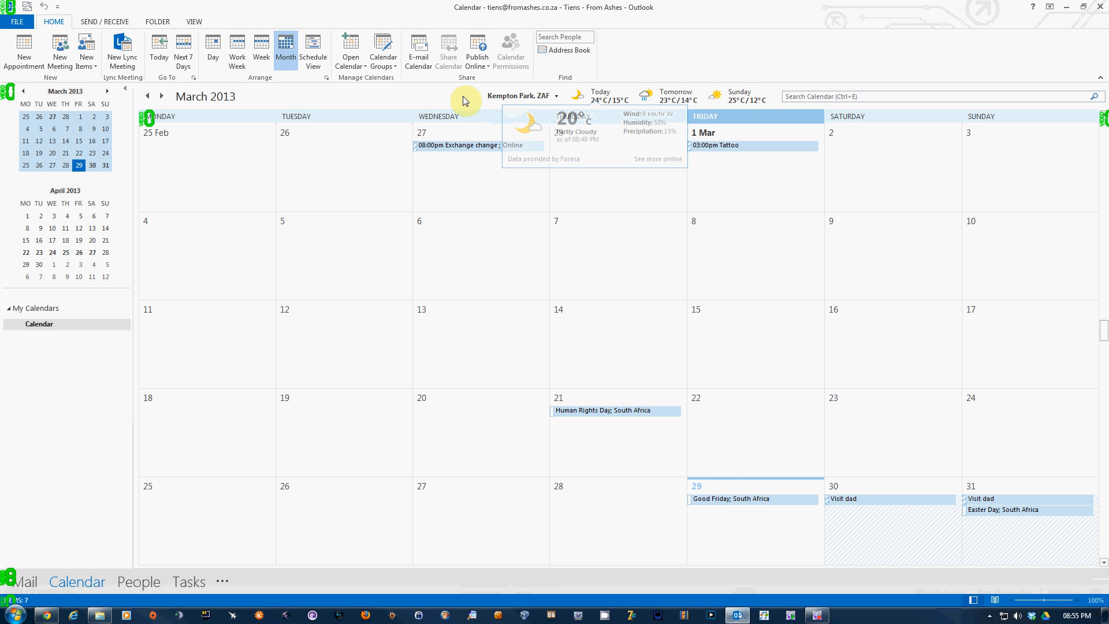
pyautogui.moveTo(559, 100)
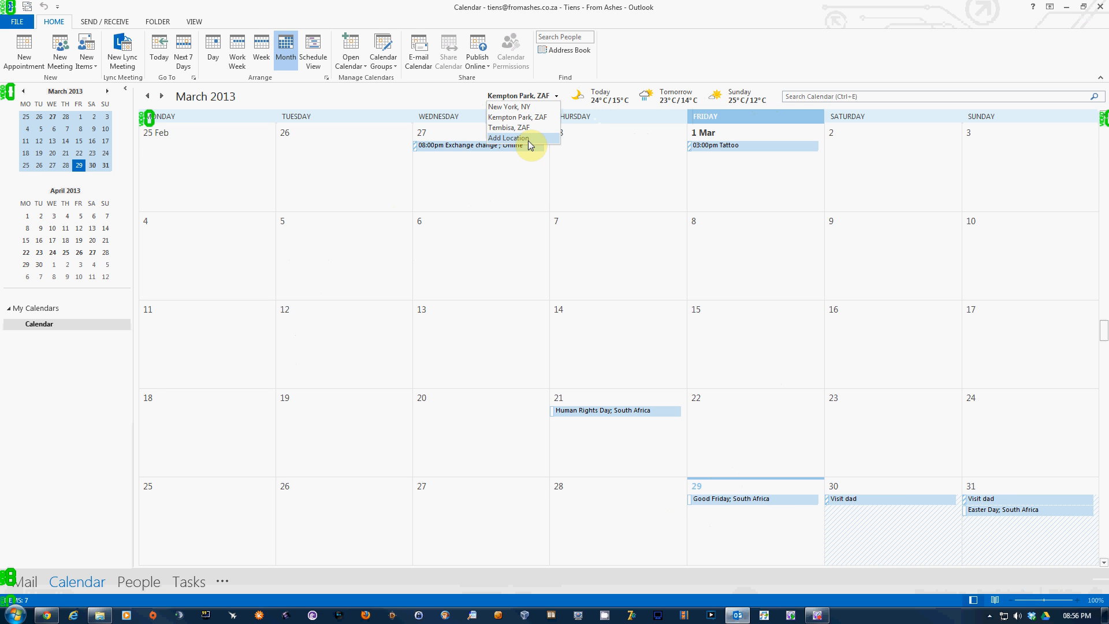
pyautogui.moveTo(513, 140)
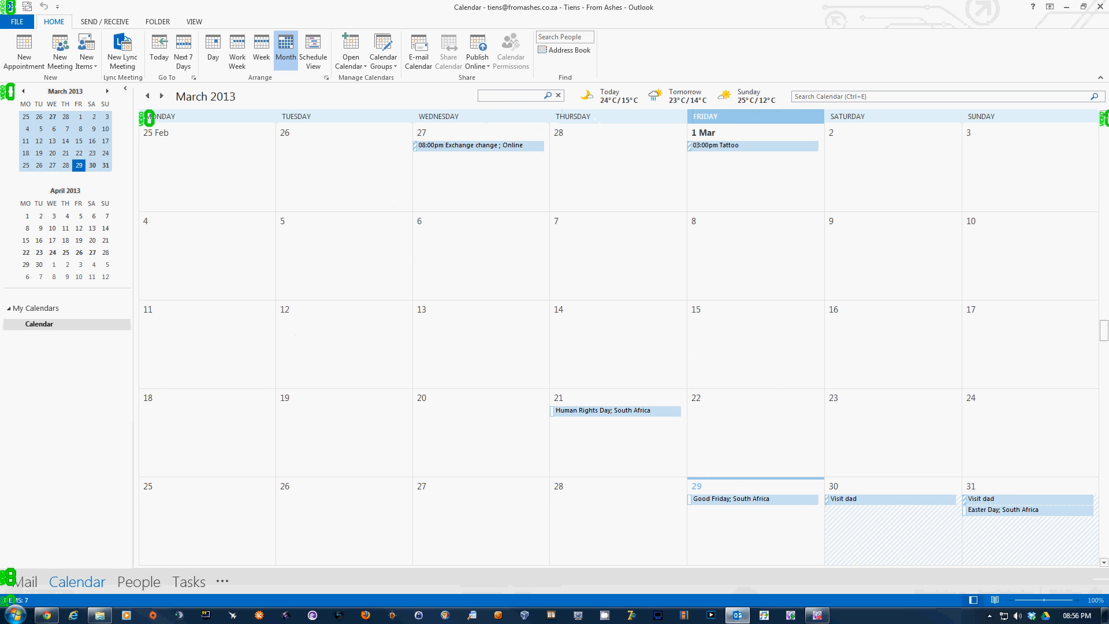
# Step: Add Miami as a weather location, then switch the forecast back to Kempton Park, ZAF
pyautogui.write('Miami, FL')
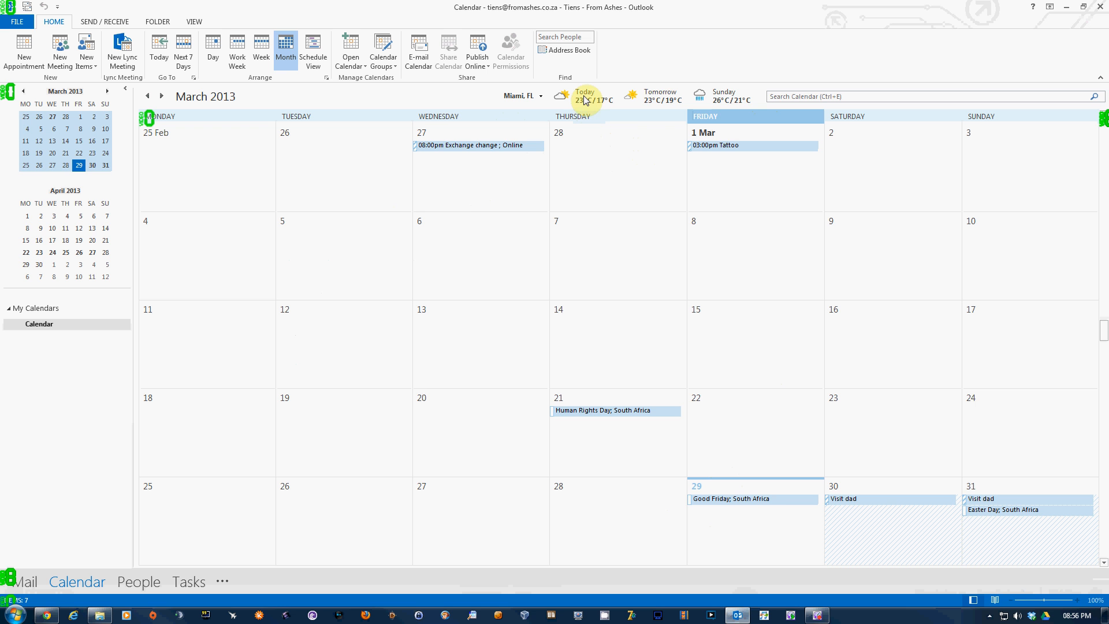
pyautogui.moveTo(706, 100)
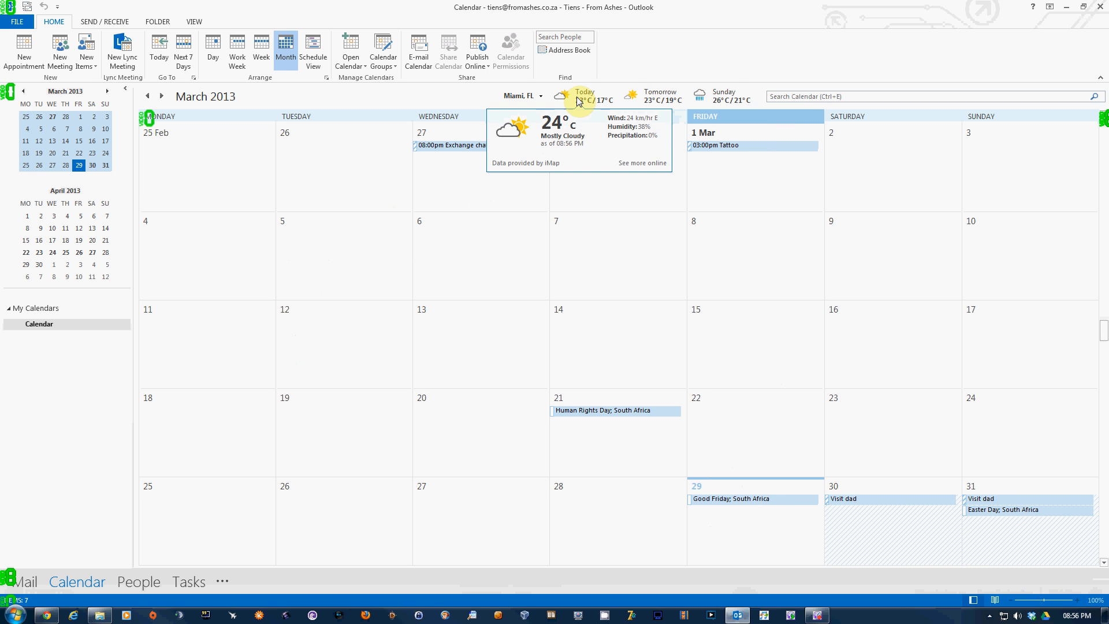
pyautogui.moveTo(630, 102)
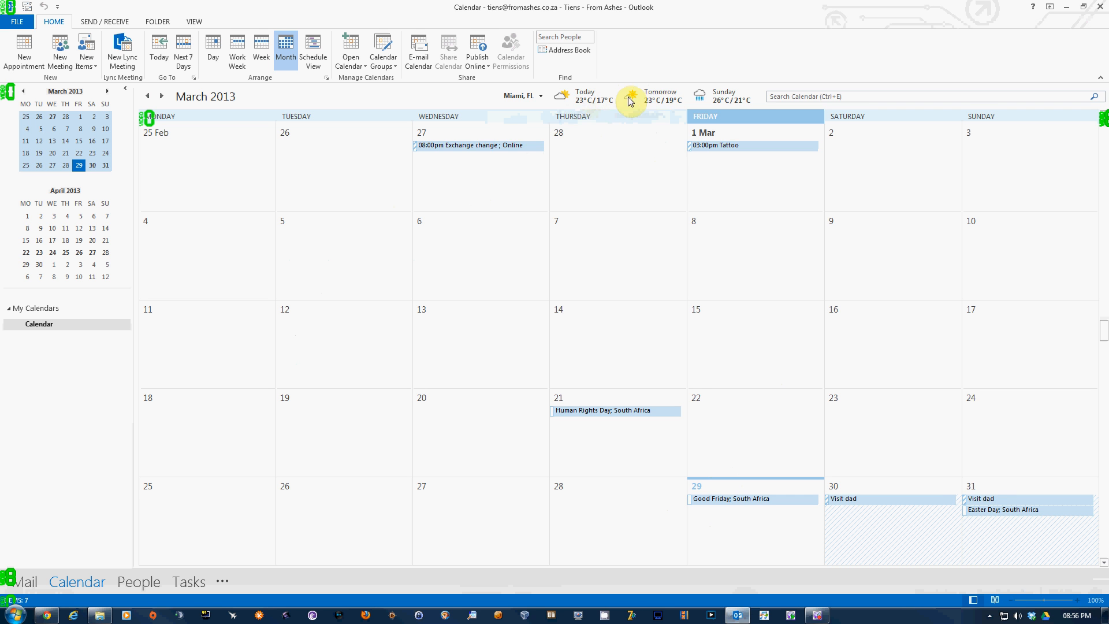
pyautogui.click(540, 96)
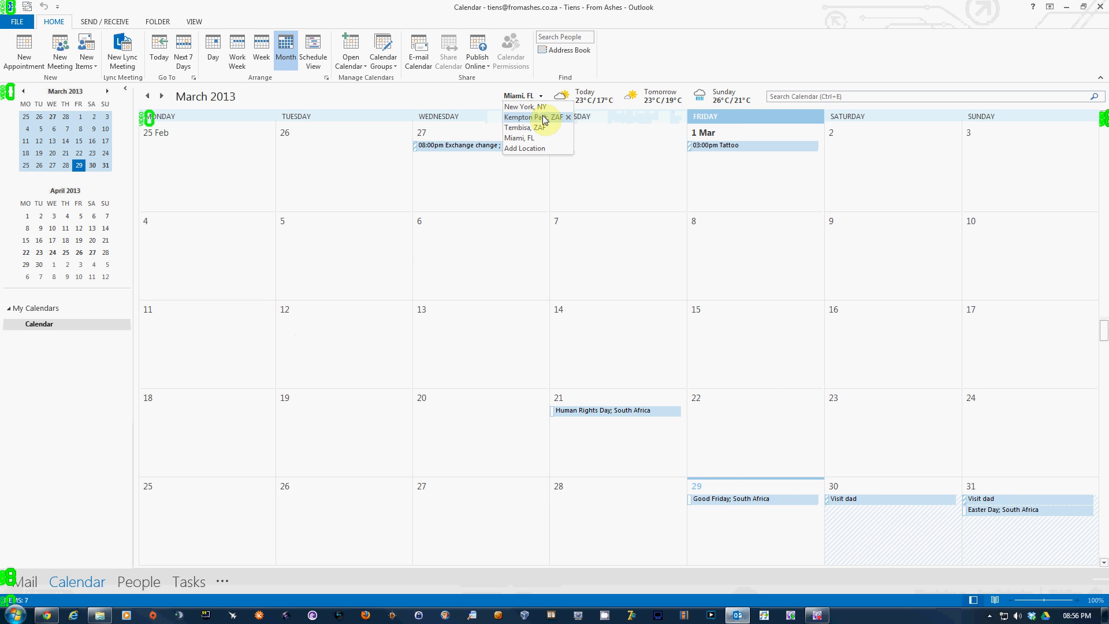
pyautogui.click(528, 117)
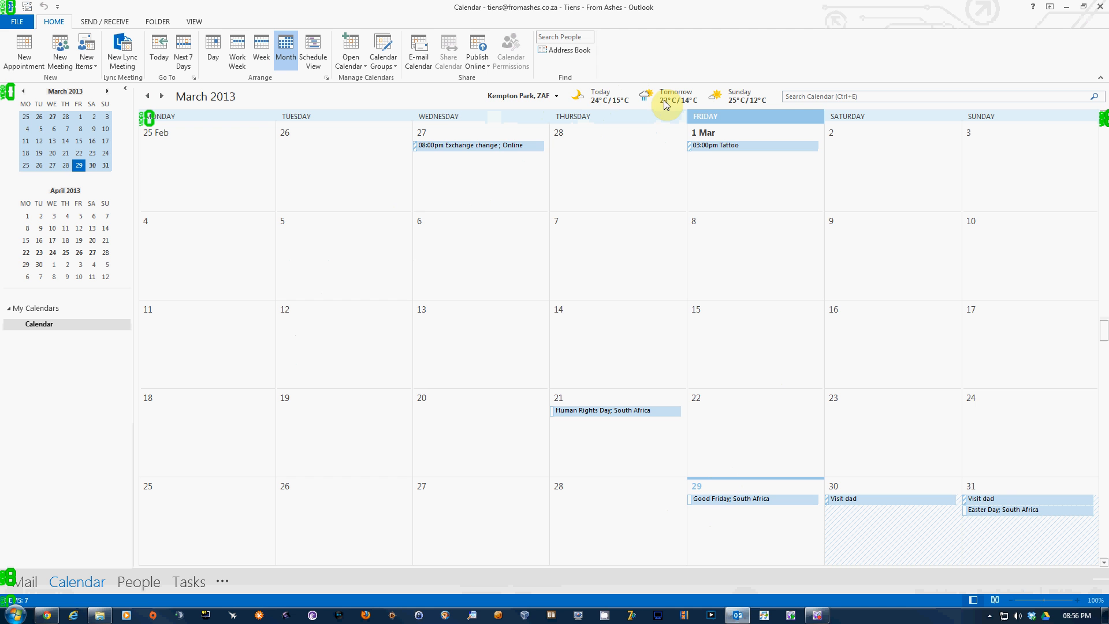
pyautogui.moveTo(617, 113)
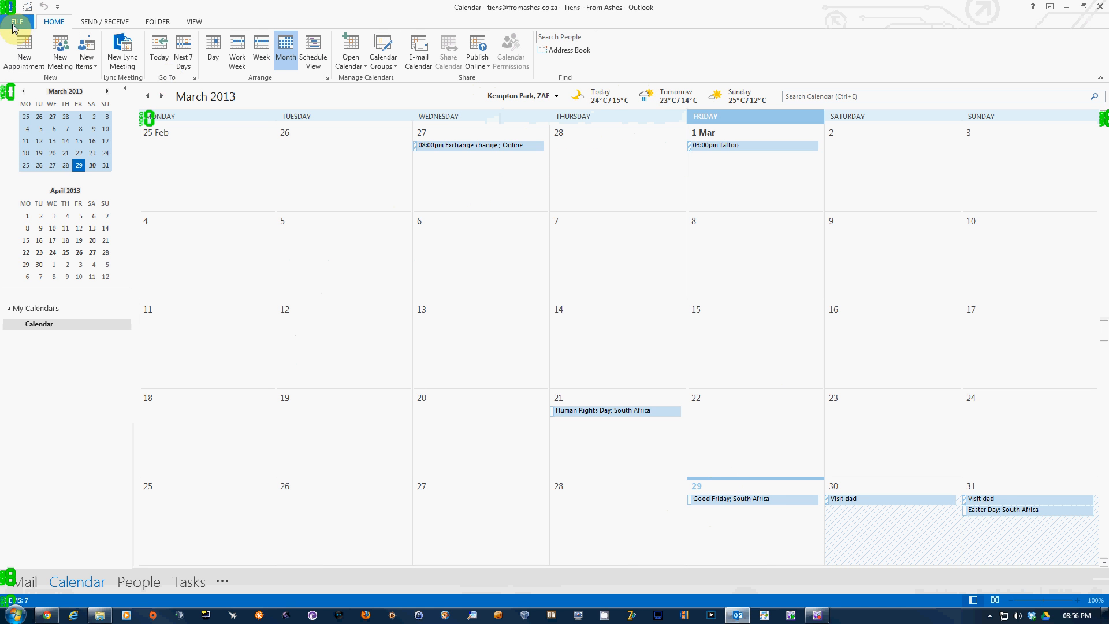
# Step: Open the Calendar page of Outlook Options and scroll down to the Weather settings
pyautogui.click(21, 20)
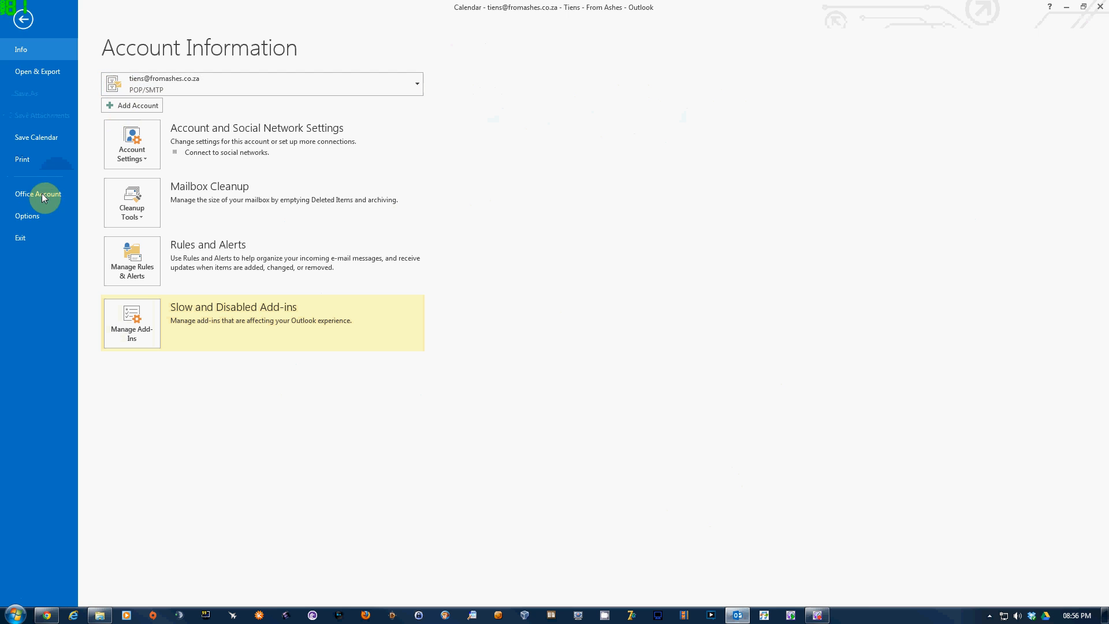
pyautogui.click(27, 215)
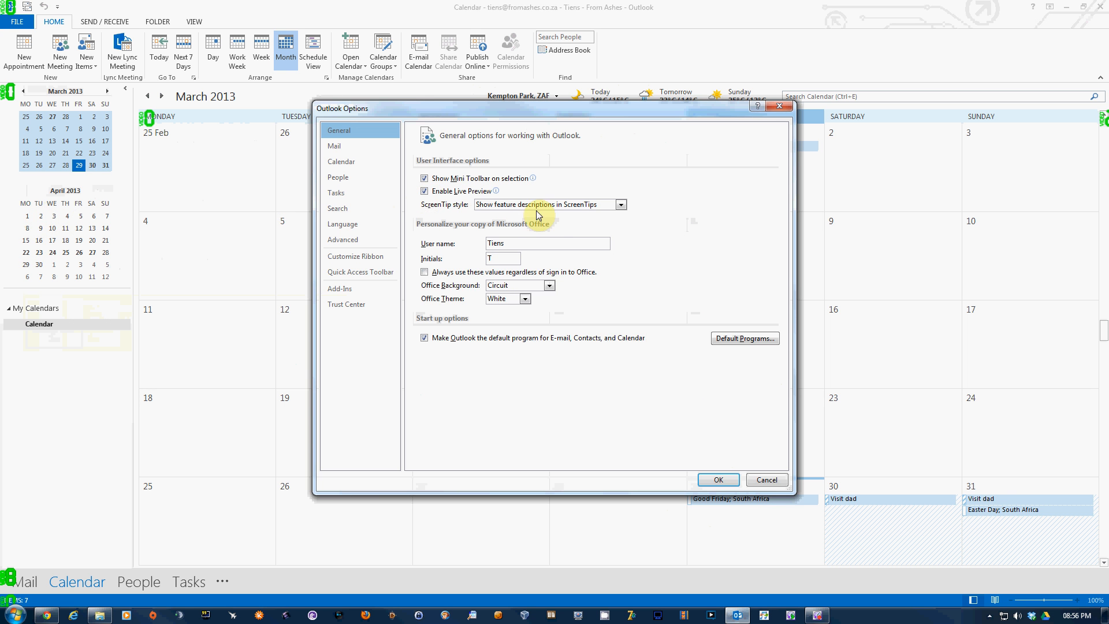
pyautogui.moveTo(352, 193)
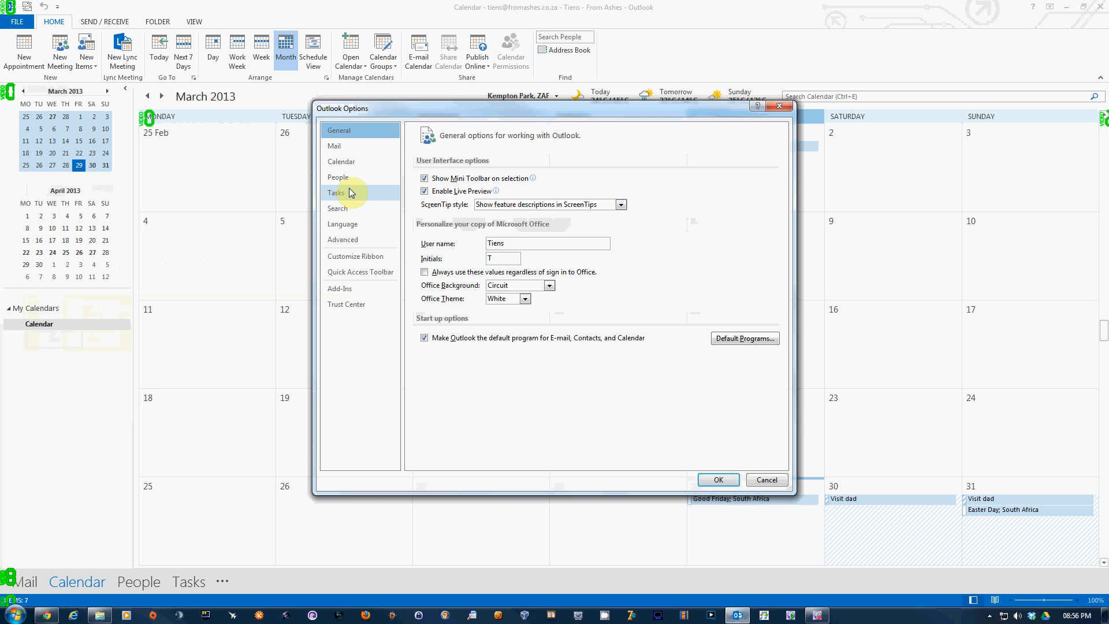
pyautogui.click(341, 162)
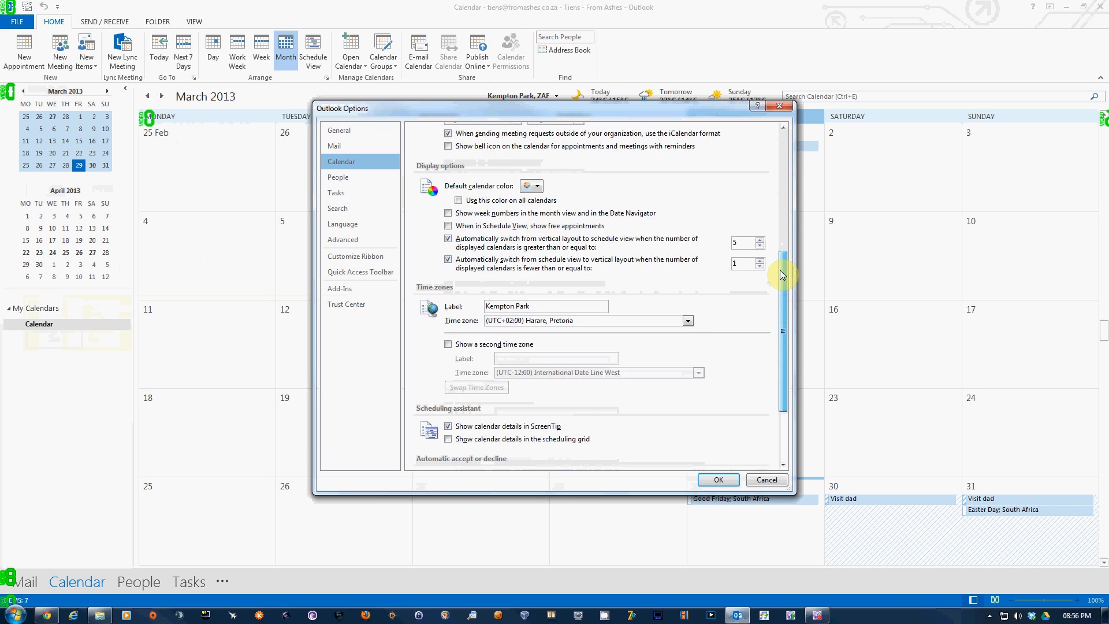
pyautogui.scroll(-3)
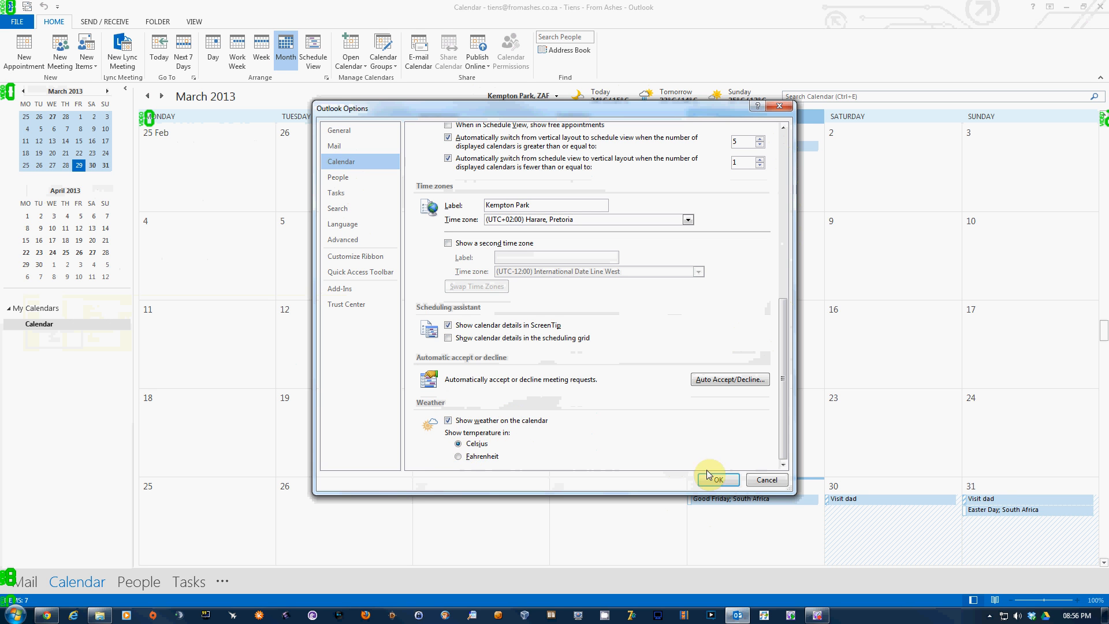
# Step: Confirm Outlook Options with OK to apply the Celsius weather setting
pyautogui.click(719, 480)
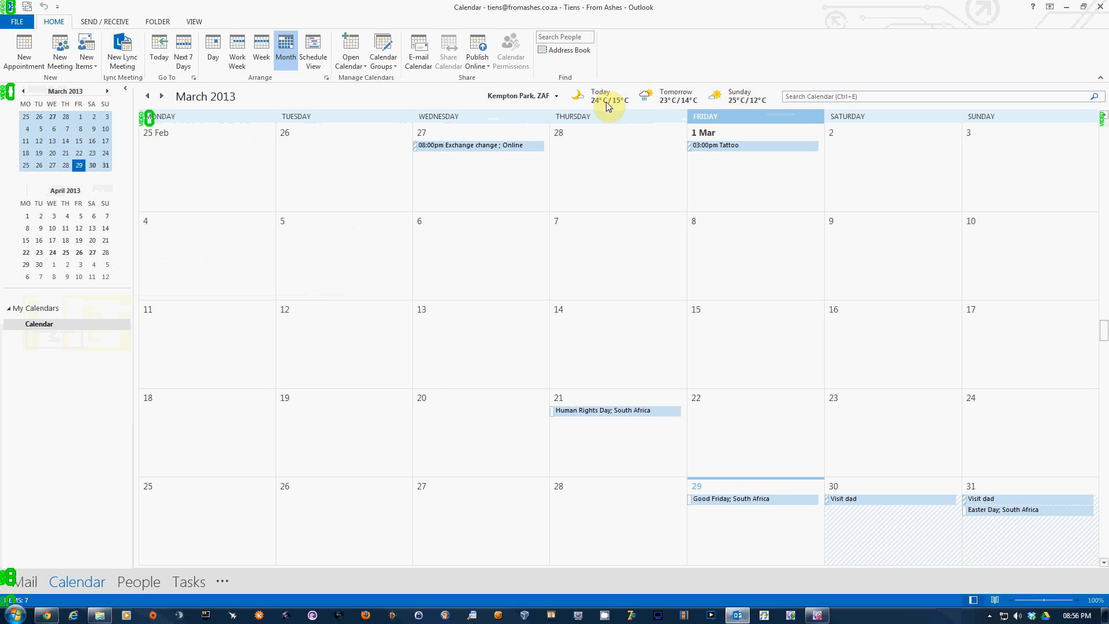
pyautogui.moveTo(609, 101)
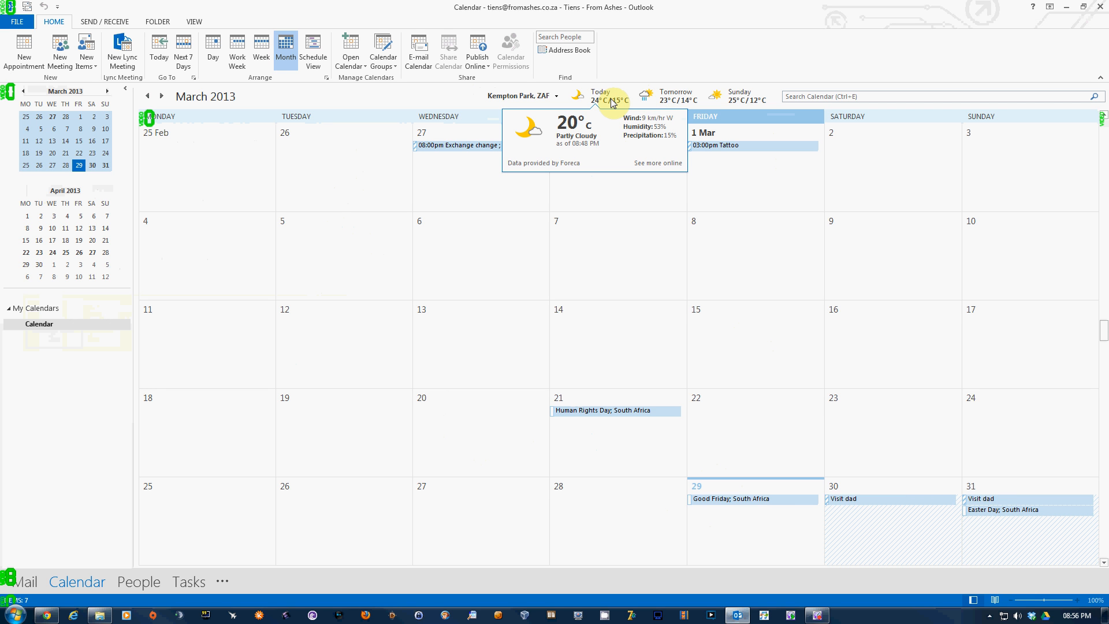
pyautogui.moveTo(418, 290)
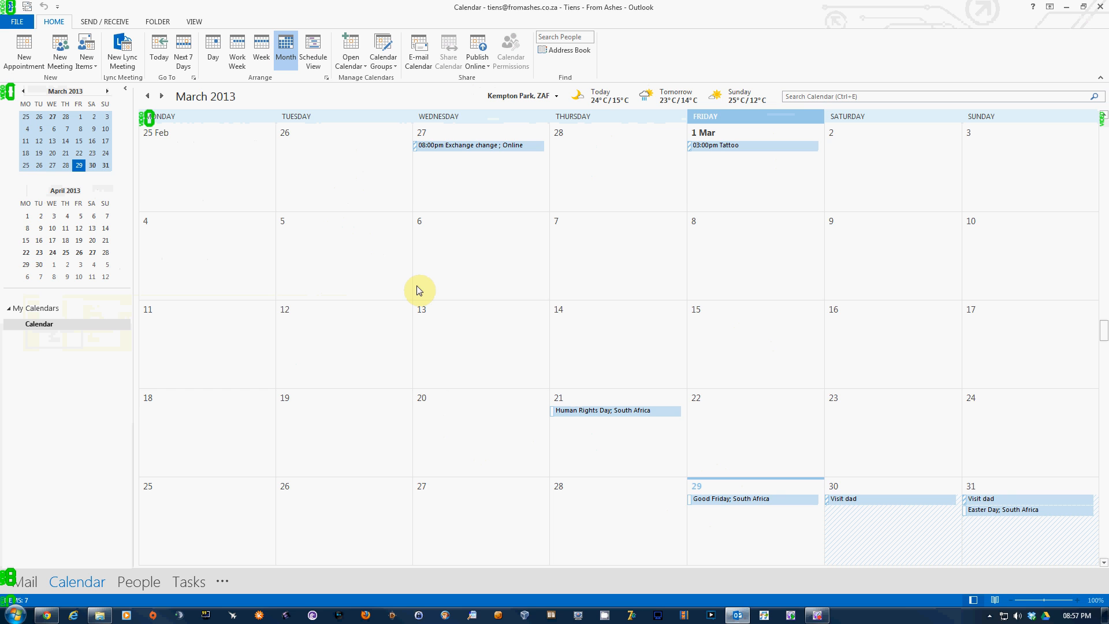